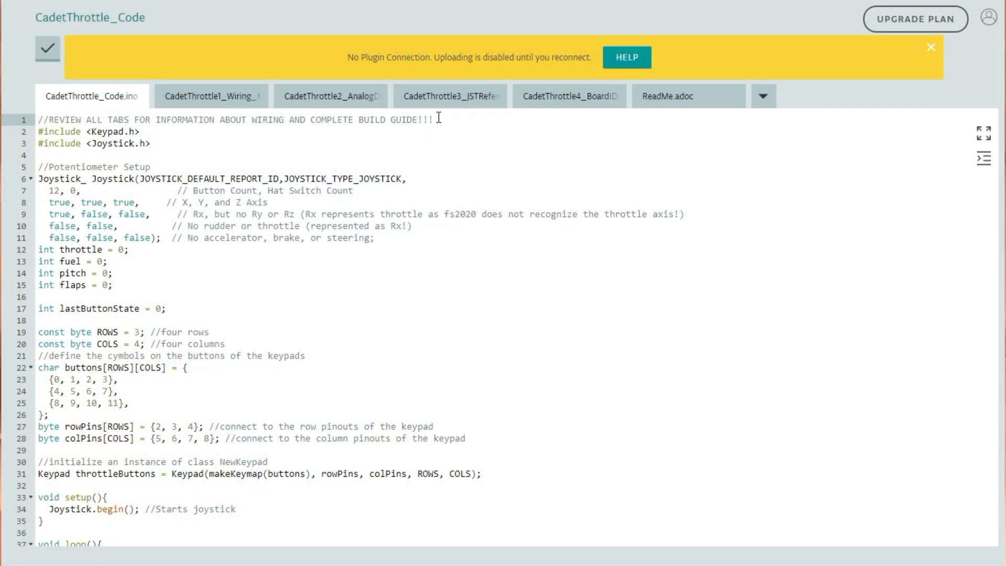
Step: Review the CadetThrottle3_JSTReference wiring tab, then scroll through ReadMe.adoc's build steps
click(449, 97)
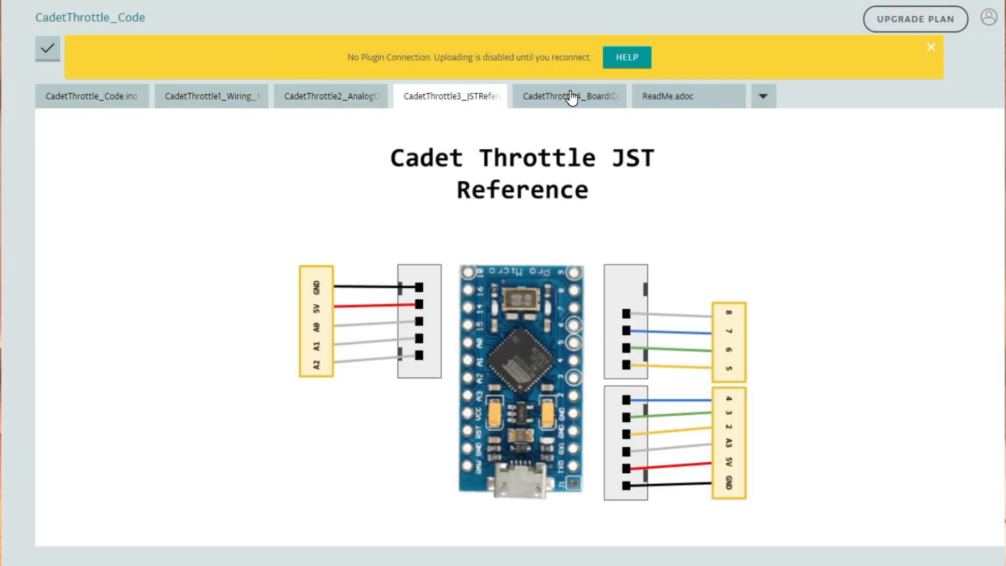
click(668, 96)
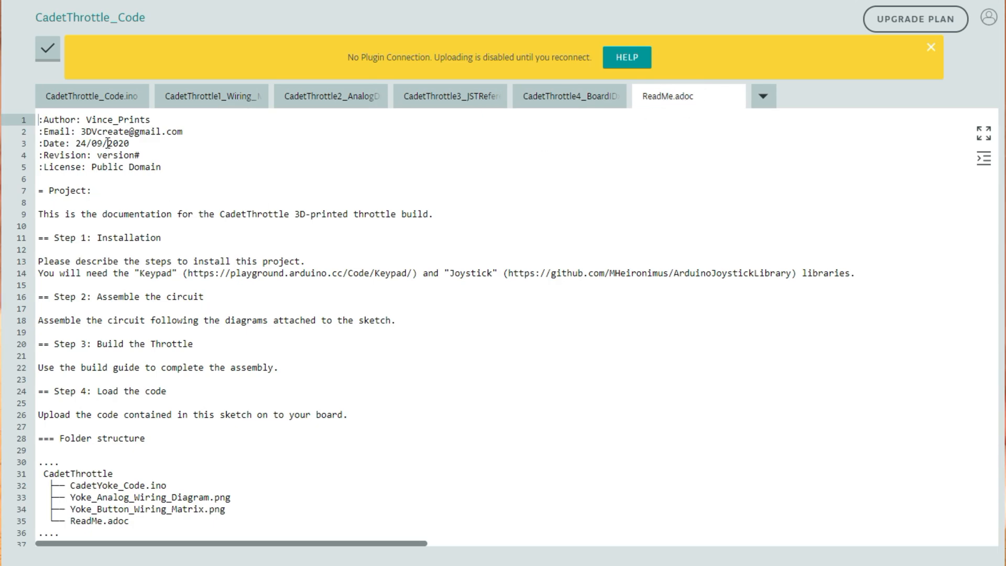
scroll(down, 3)
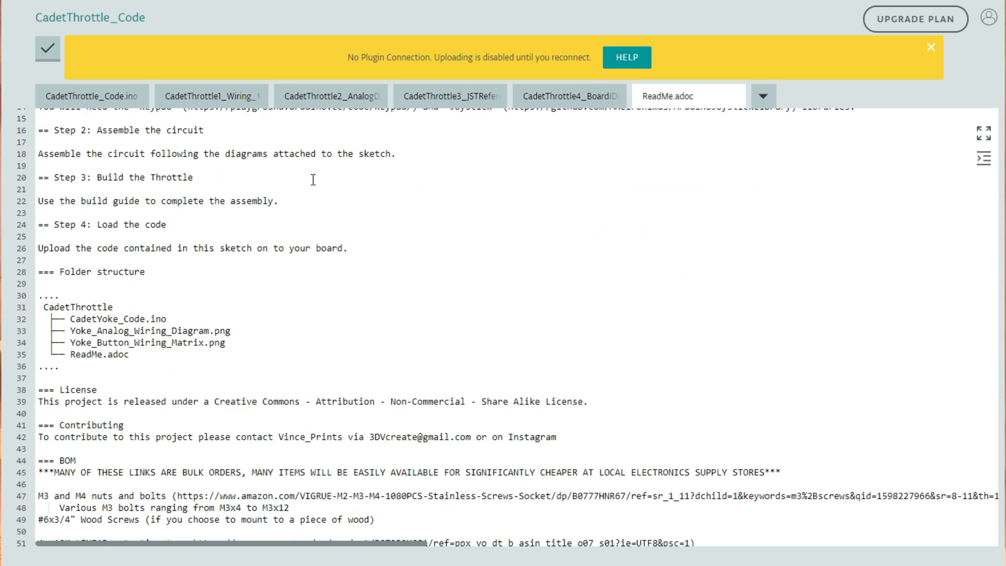
scroll(down, 3)
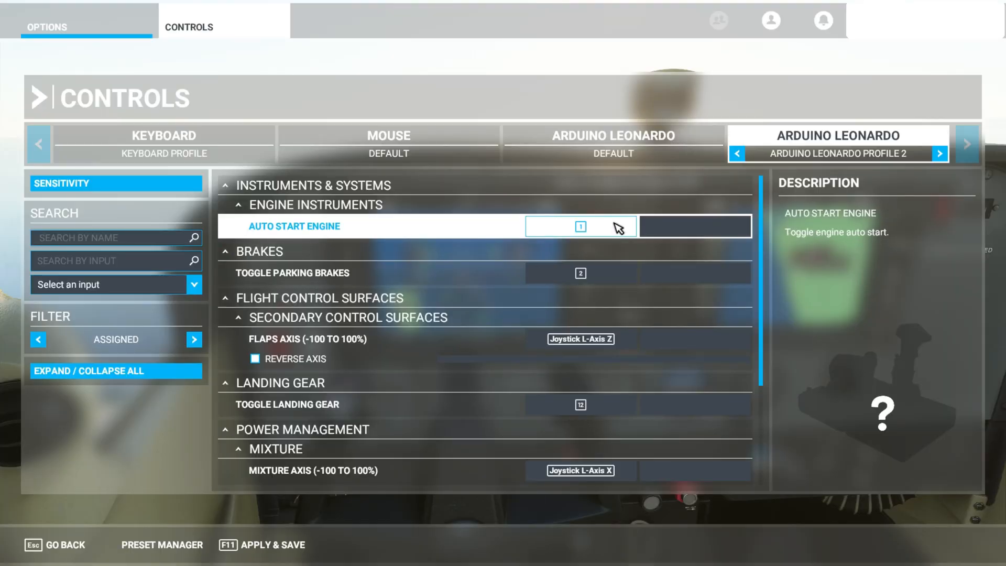
click(577, 339)
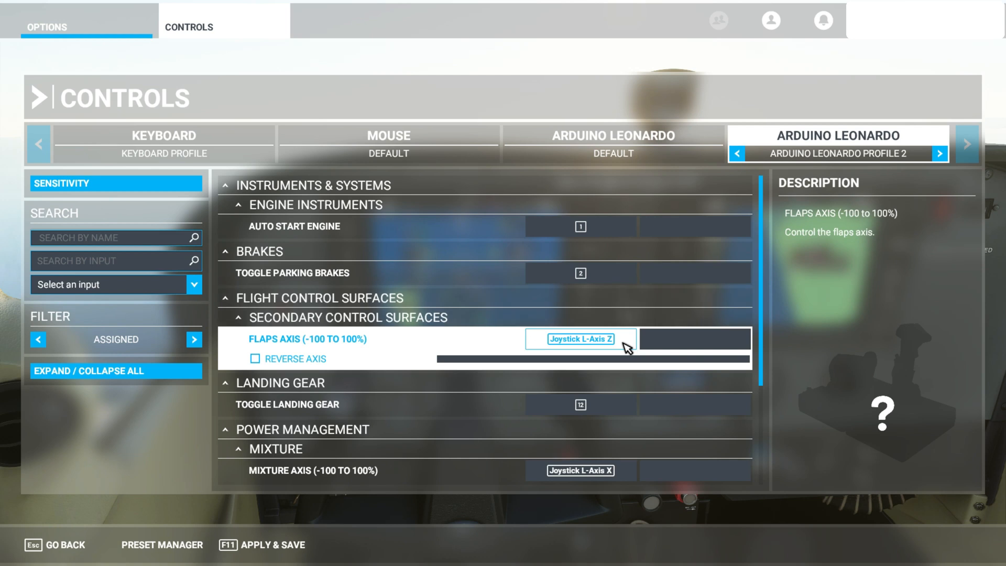
scroll(down, 3)
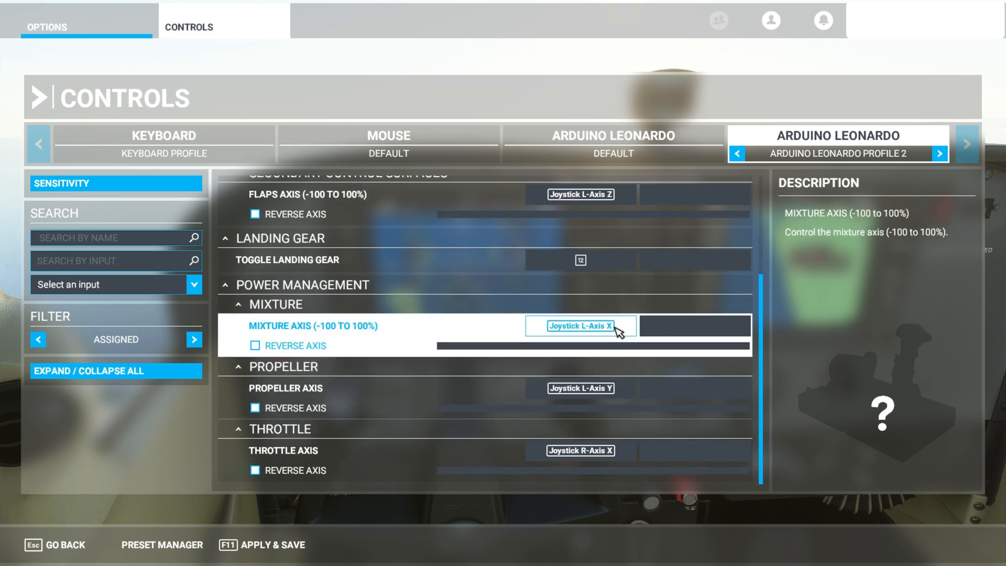